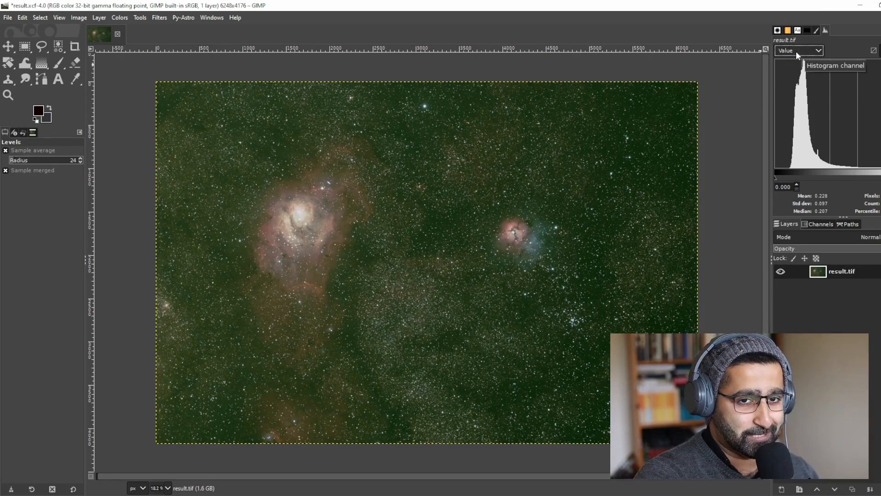
Switch the Histogram dock's channel from Value to RGB to reveal the green cast.
{"action": "left_click", "coordinate": [818, 50]}
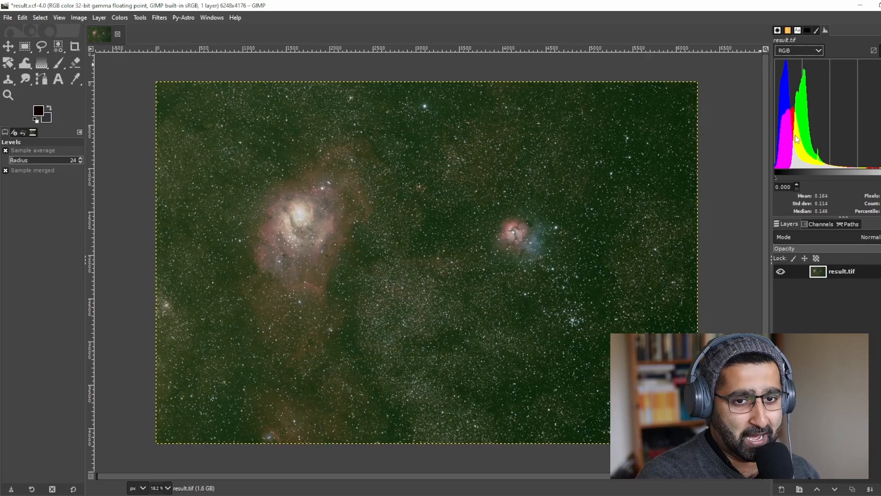
{"action": "mouse_move", "coordinate": [769, 159]}
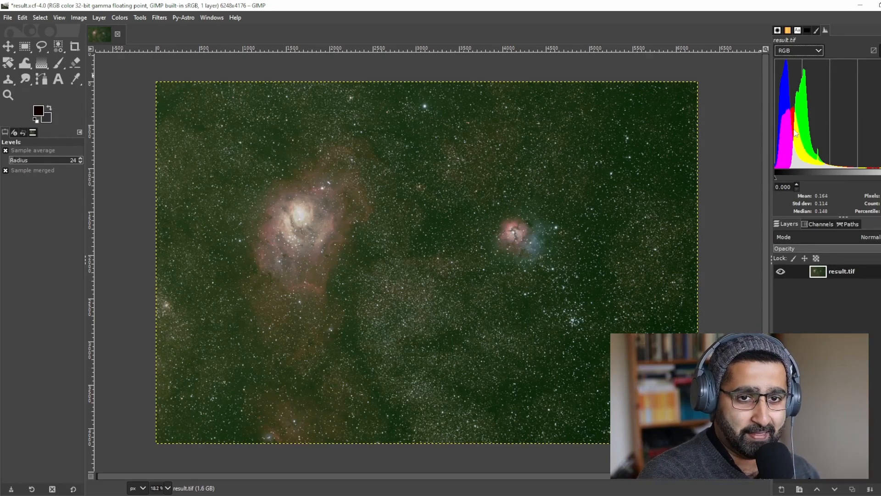
{"action": "mouse_move", "coordinate": [803, 72]}
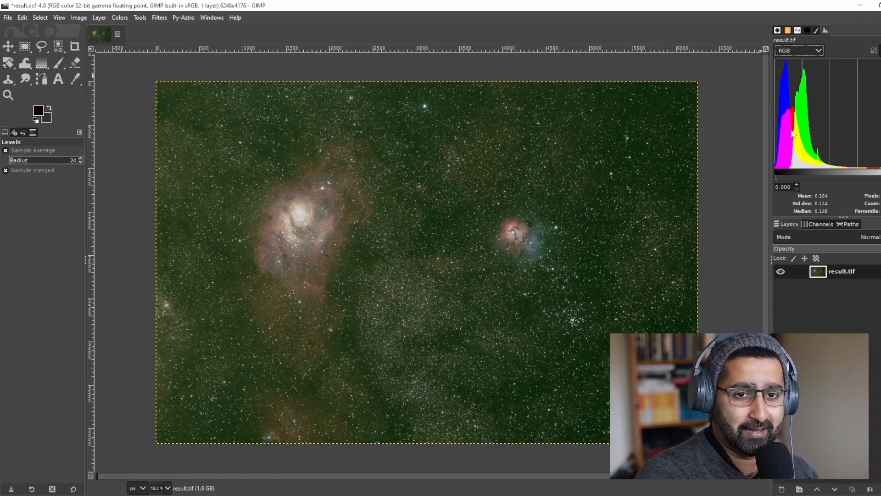
{"action": "mouse_move", "coordinate": [787, 101]}
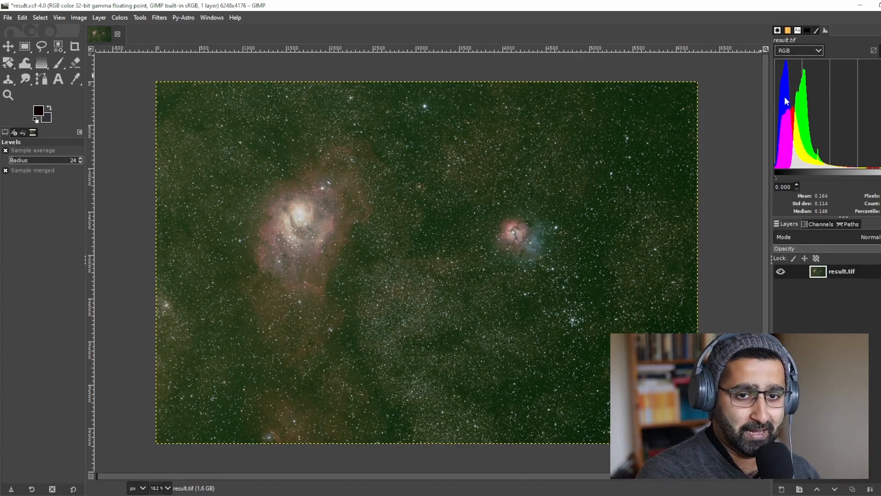
{"action": "mouse_move", "coordinate": [790, 128]}
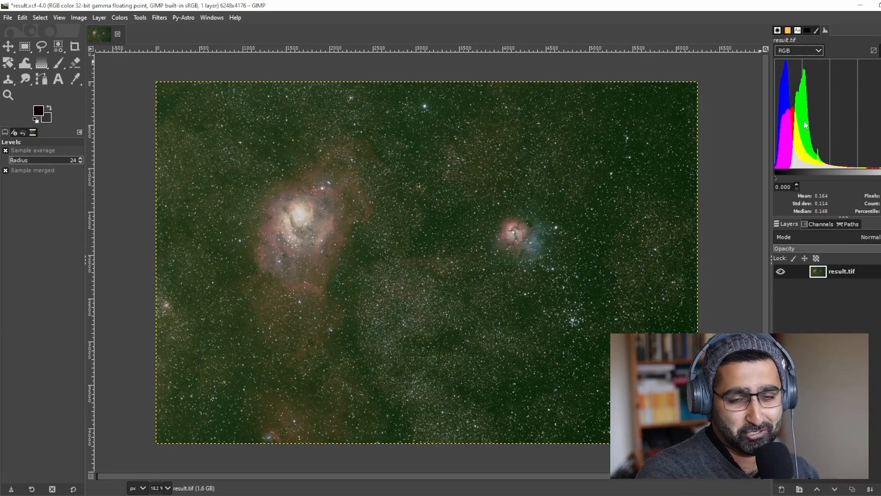
{"action": "mouse_move", "coordinate": [792, 156]}
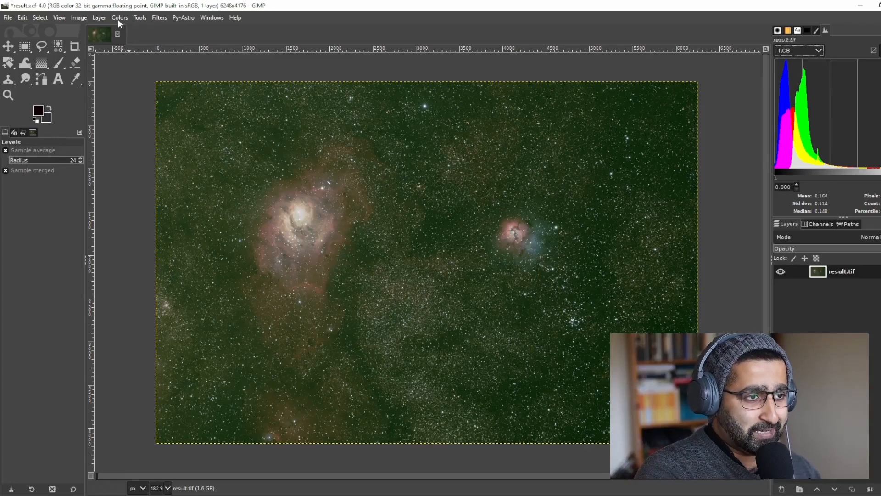
Bring up Colors > Levels, move the dialog aside, and list its channel choices.
{"action": "left_click", "coordinate": [119, 17]}
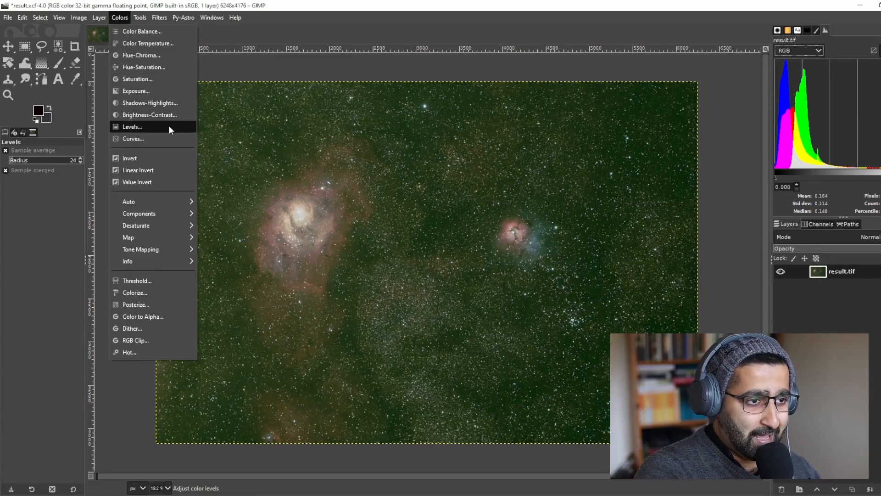
{"action": "left_click", "coordinate": [133, 127]}
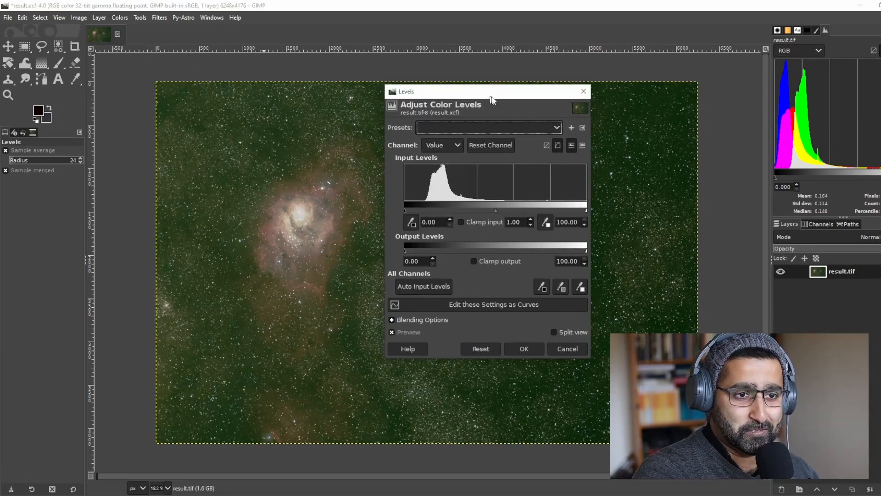
{"action": "left_click_drag", "start_coordinate": [487, 91], "coordinate": [590, 137]}
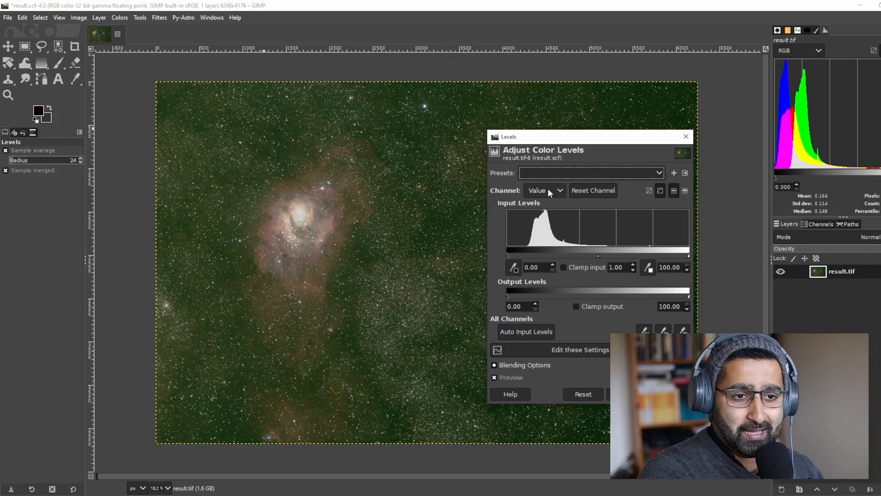
{"action": "mouse_move", "coordinate": [512, 190]}
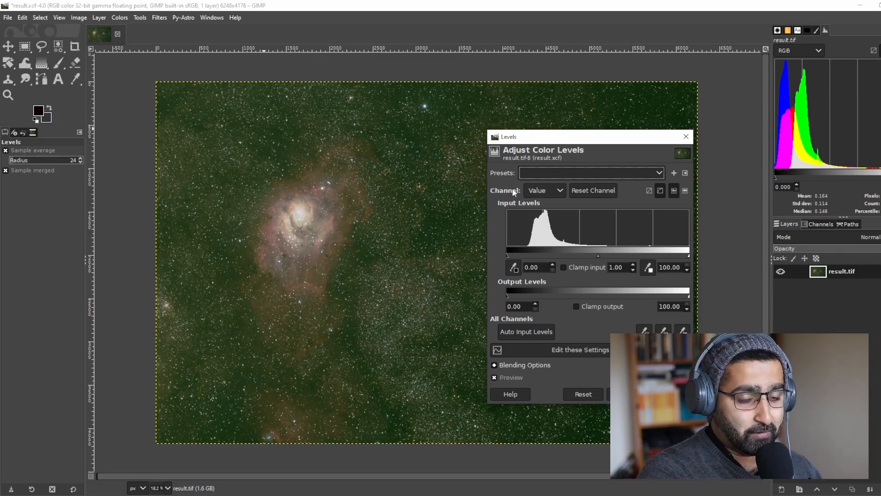
{"action": "left_click", "coordinate": [545, 190]}
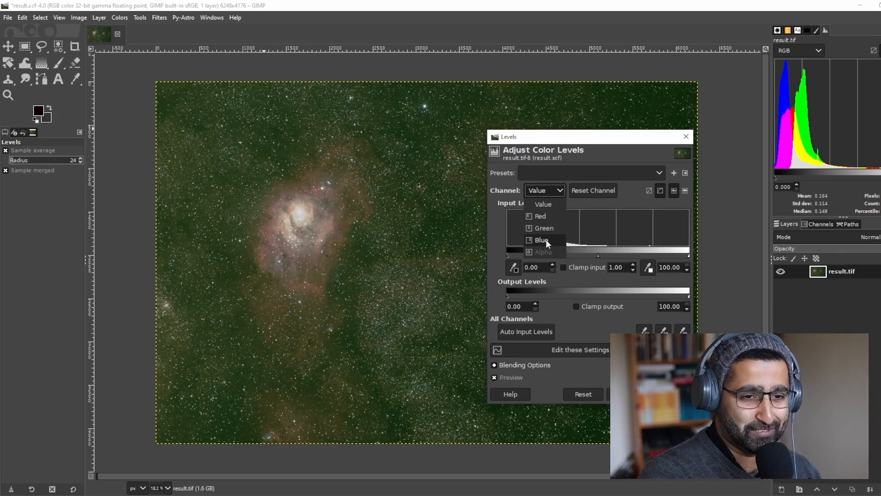
Raise the Blue channel's output black point to about 13.05 to neutralise the green background.
{"action": "left_click", "coordinate": [541, 240]}
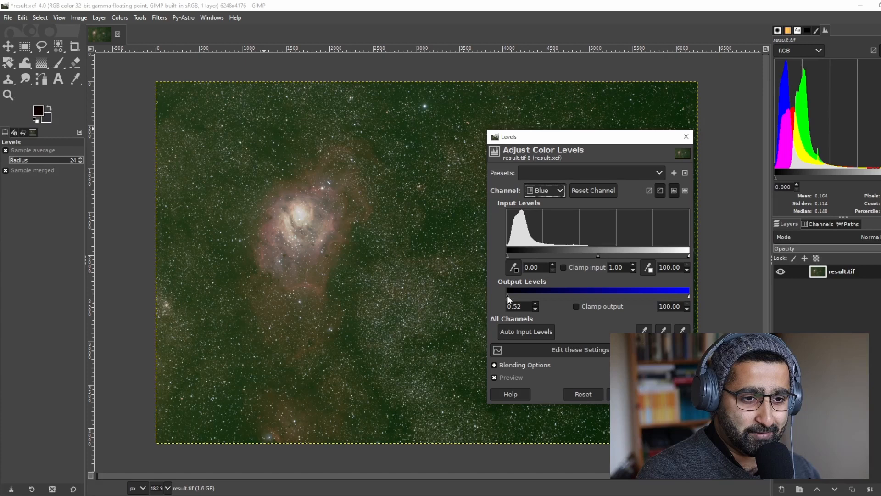
{"action": "left_click_drag", "start_coordinate": [509, 298], "coordinate": [511, 298]}
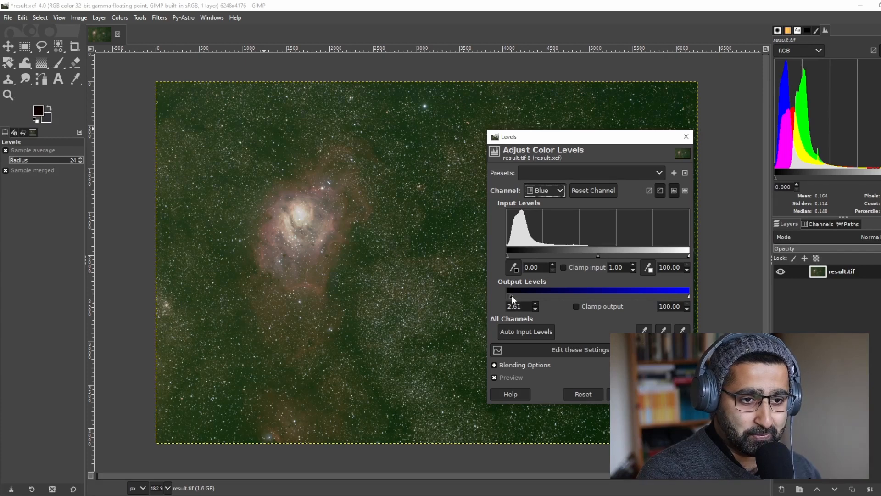
{"action": "left_click_drag", "start_coordinate": [511, 291], "coordinate": [521, 291]}
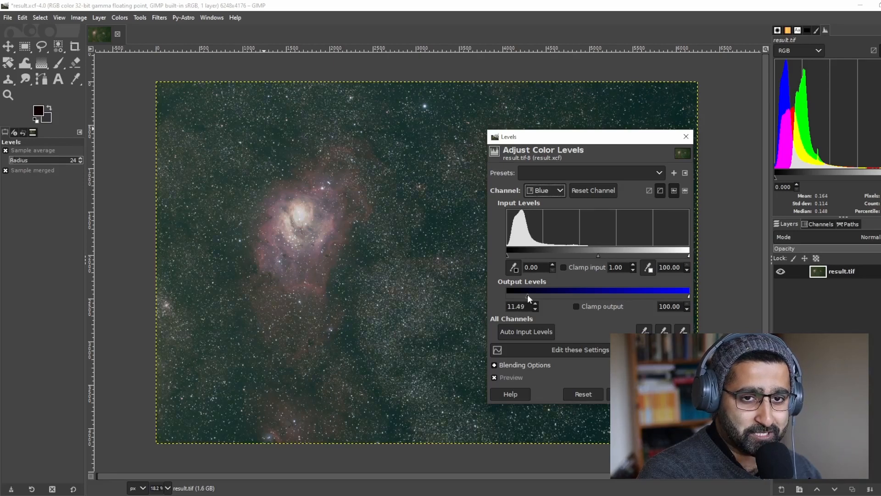
{"action": "left_click_drag", "start_coordinate": [527, 291], "coordinate": [532, 291]}
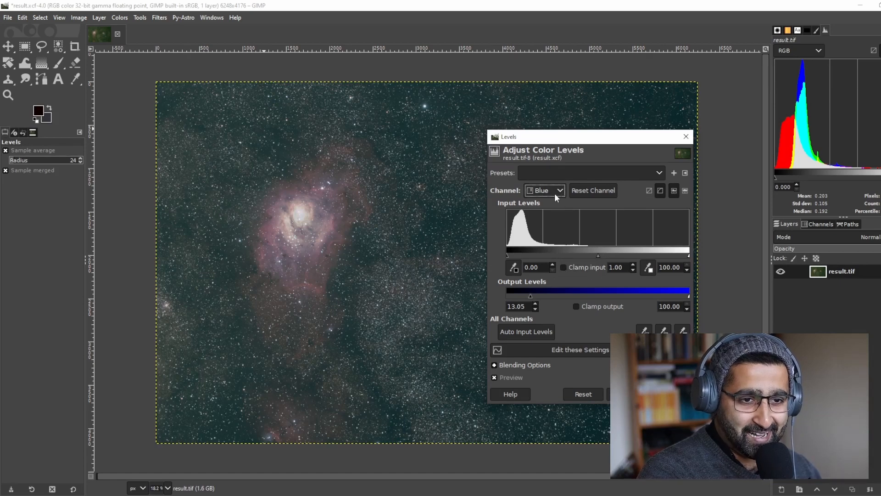
Raise the Red channel's output black point to about 9.92 to warm the background.
{"action": "left_click", "coordinate": [545, 190]}
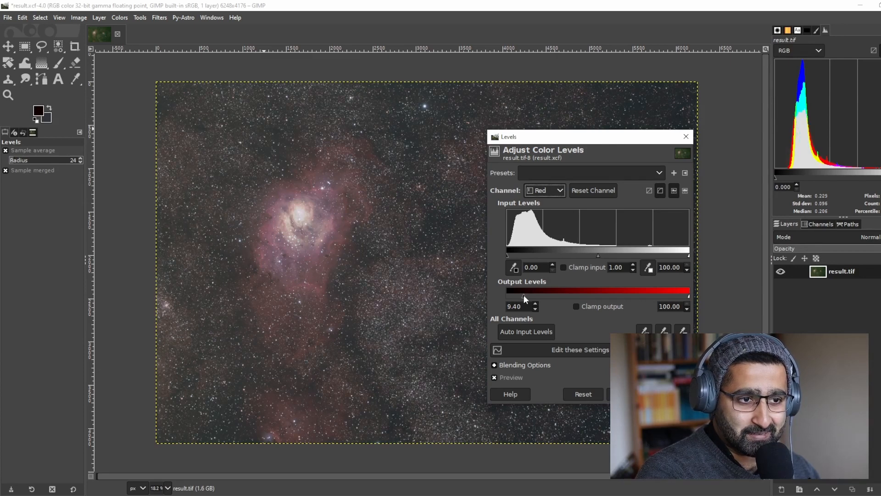
{"action": "left_click_drag", "start_coordinate": [512, 291], "coordinate": [525, 292]}
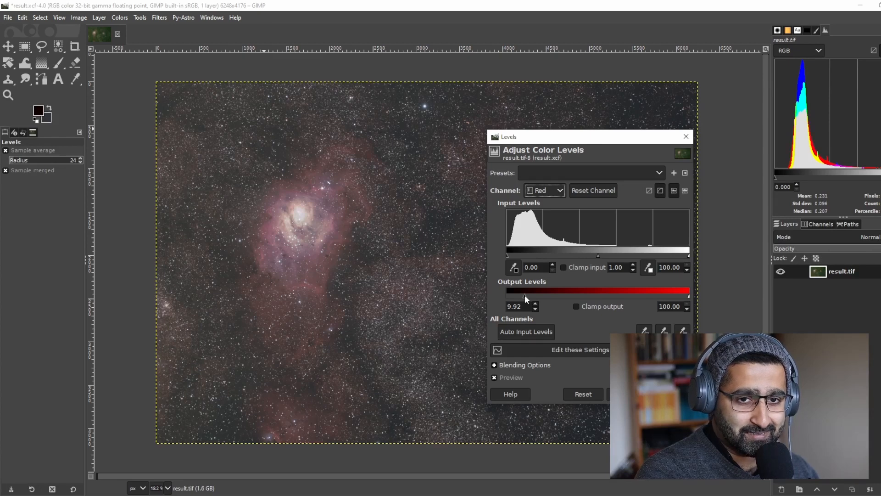
{"action": "mouse_move", "coordinate": [633, 143]}
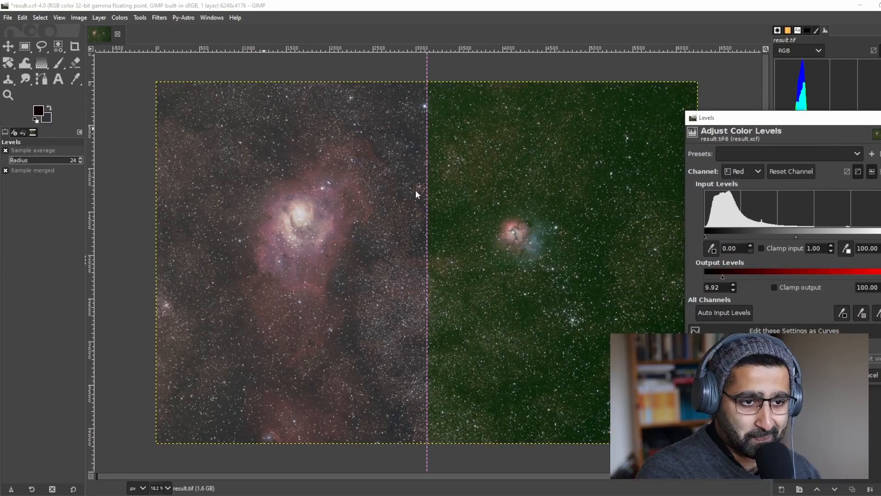
{"action": "left_click_drag", "start_coordinate": [426, 194], "coordinate": [221, 131]}
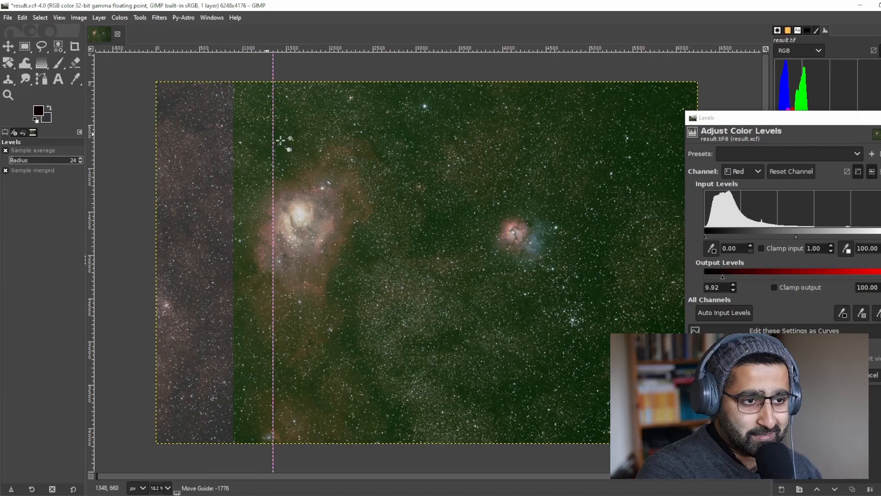
{"action": "left_click_drag", "start_coordinate": [272, 146], "coordinate": [469, 146]}
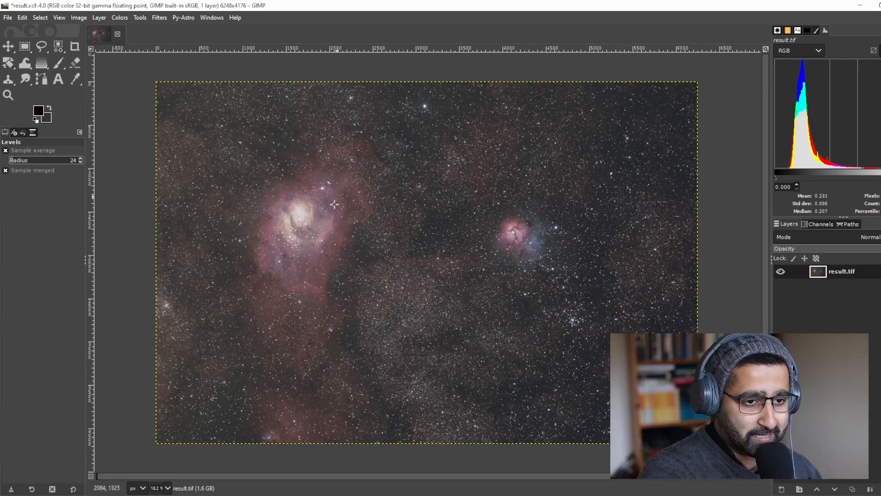
{"action": "mouse_move", "coordinate": [373, 165]}
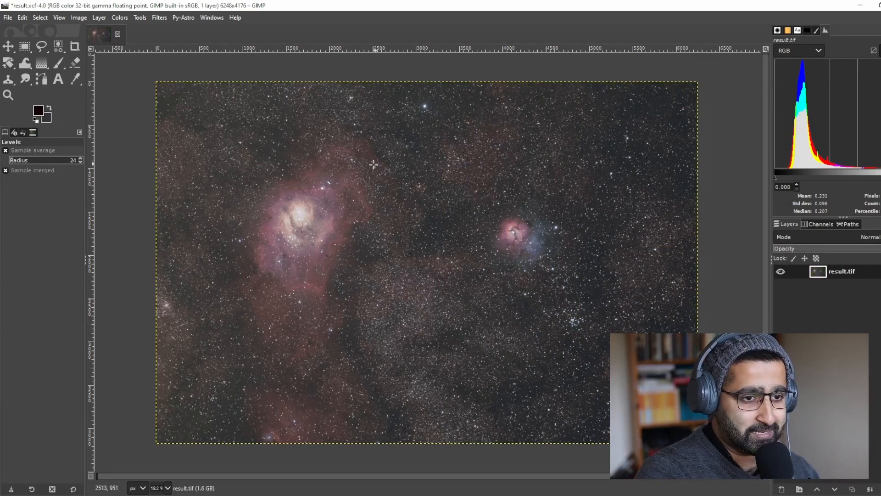
{"action": "mouse_move", "coordinate": [572, 292]}
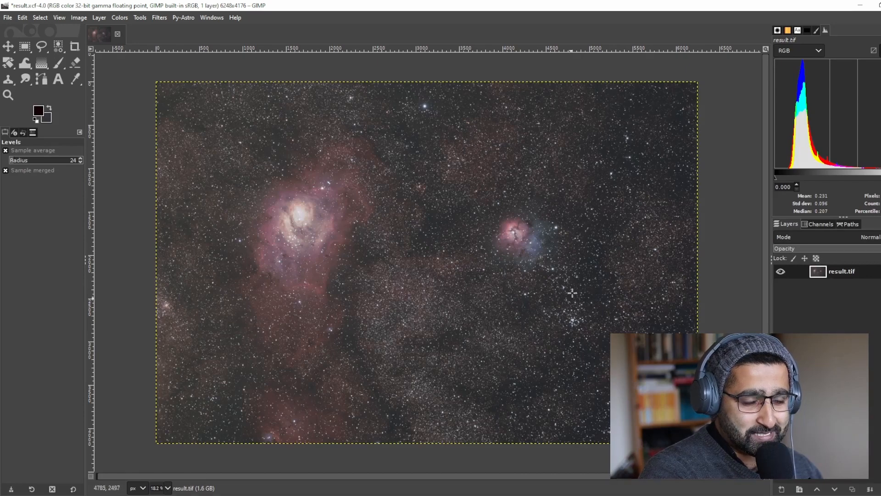
{"action": "mouse_move", "coordinate": [498, 187]}
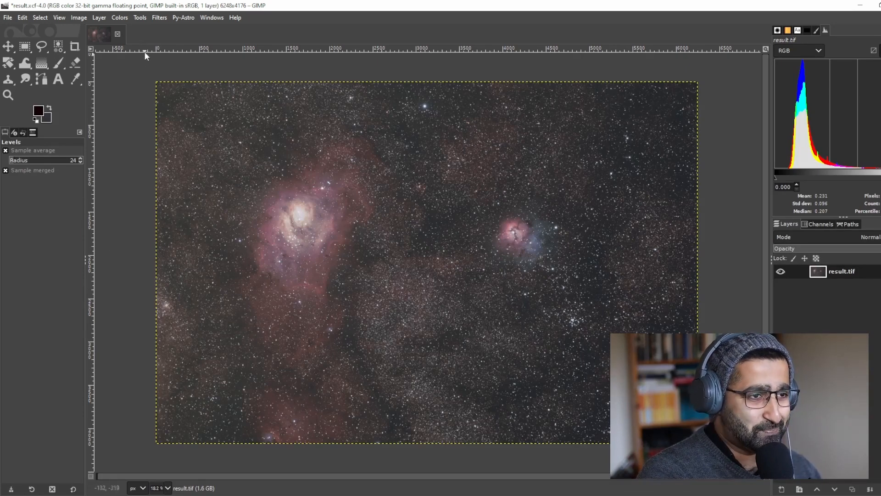
In a fresh Levels adjustment, raise the Value input black point to about 8.09.
{"action": "left_click", "coordinate": [119, 17]}
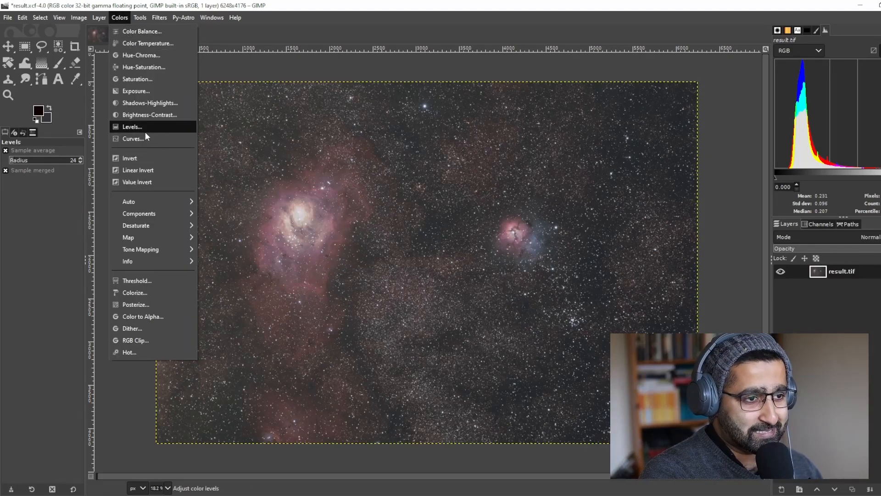
{"action": "left_click", "coordinate": [132, 127]}
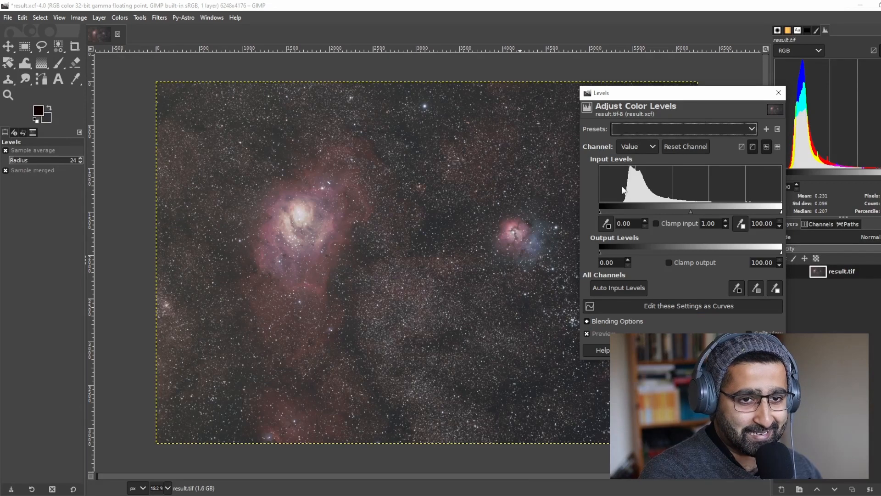
{"action": "left_click_drag", "start_coordinate": [600, 212], "coordinate": [607, 213]}
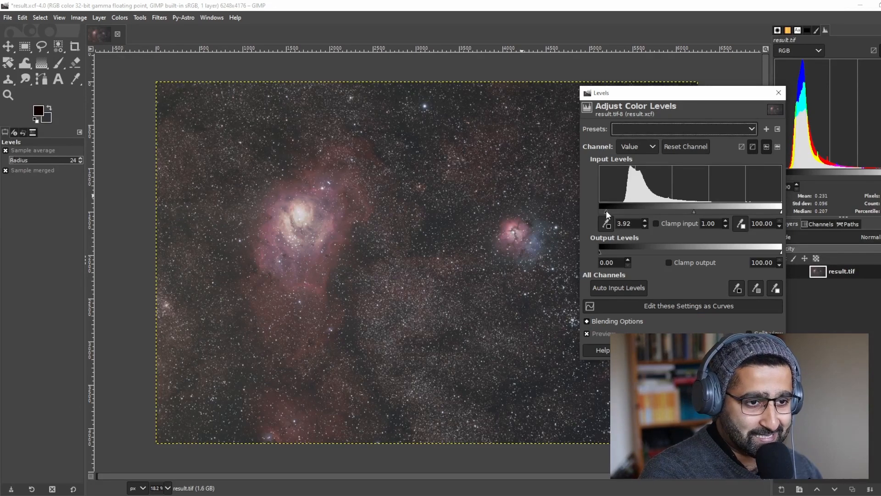
{"action": "left_click_drag", "start_coordinate": [606, 214], "coordinate": [612, 215]}
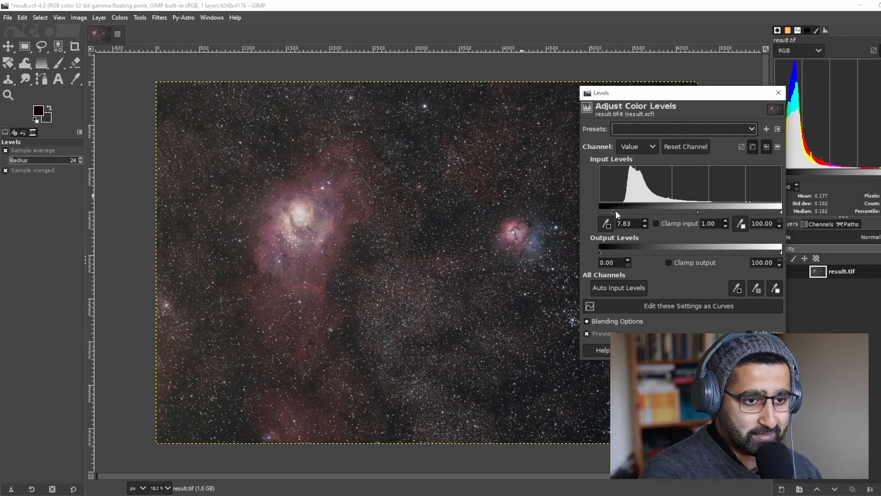
{"action": "left_click_drag", "start_coordinate": [614, 212], "coordinate": [616, 212]}
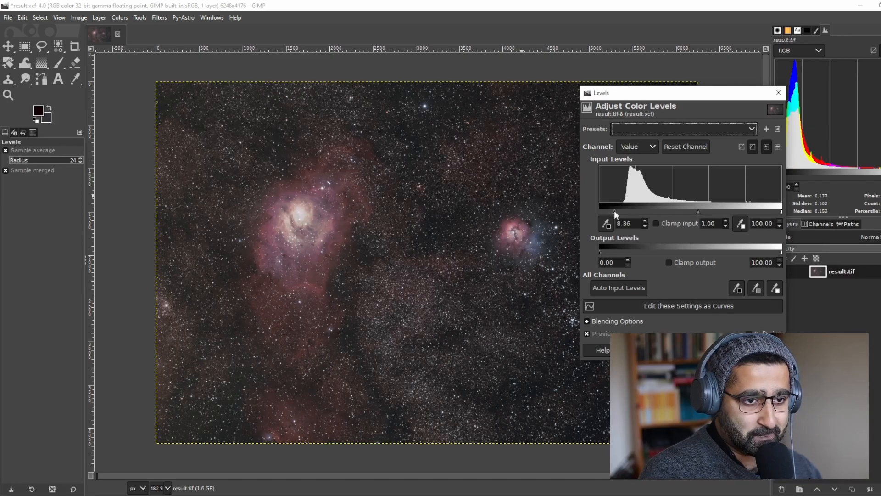
{"action": "left_click_drag", "start_coordinate": [617, 214], "coordinate": [614, 214]}
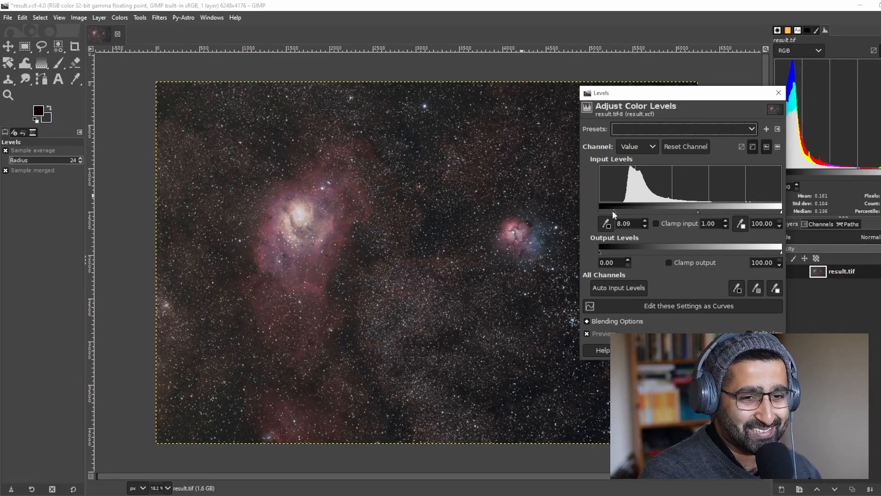